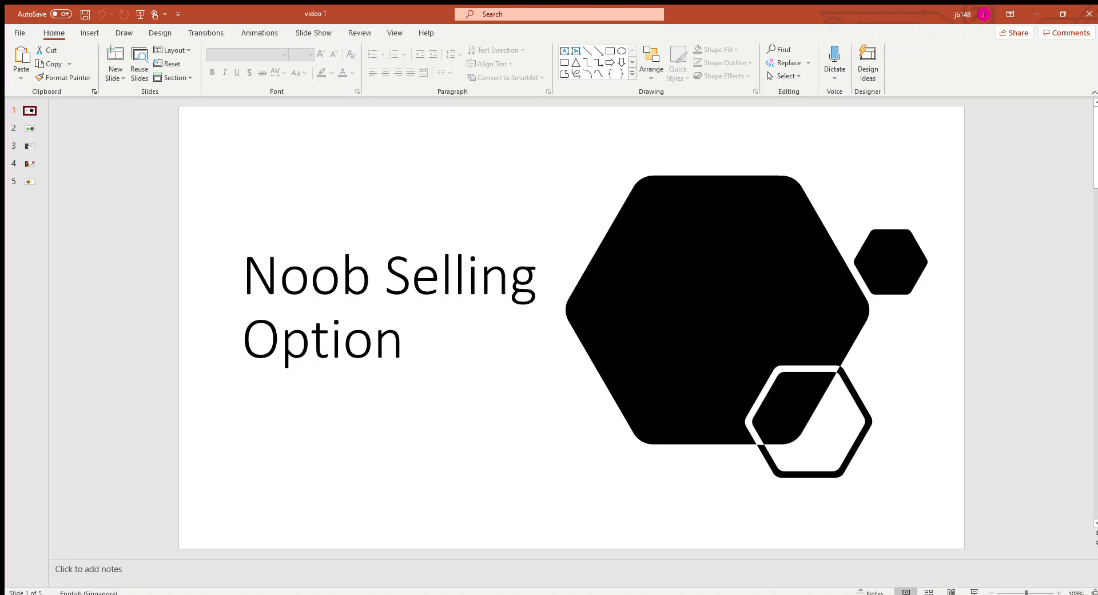
Show slide 2, 'WHY this Channel?', with its three green reasons and hexagon graphic
left_click(30, 128)
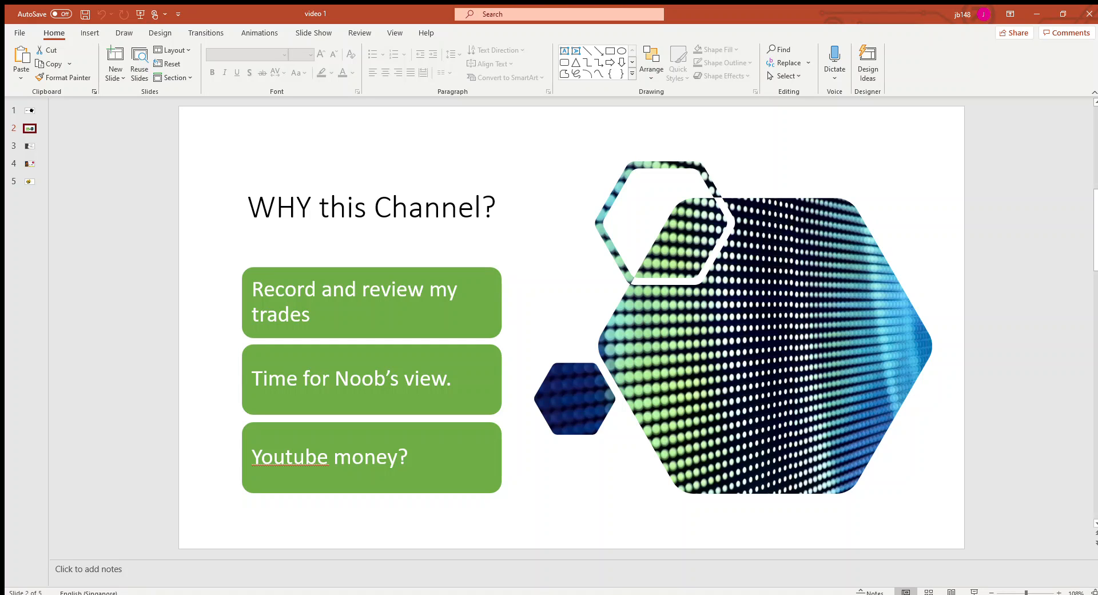
Show slide 3, 'Simple Strategy', listing the Sell, Collect and Pray steps
left_click(30, 146)
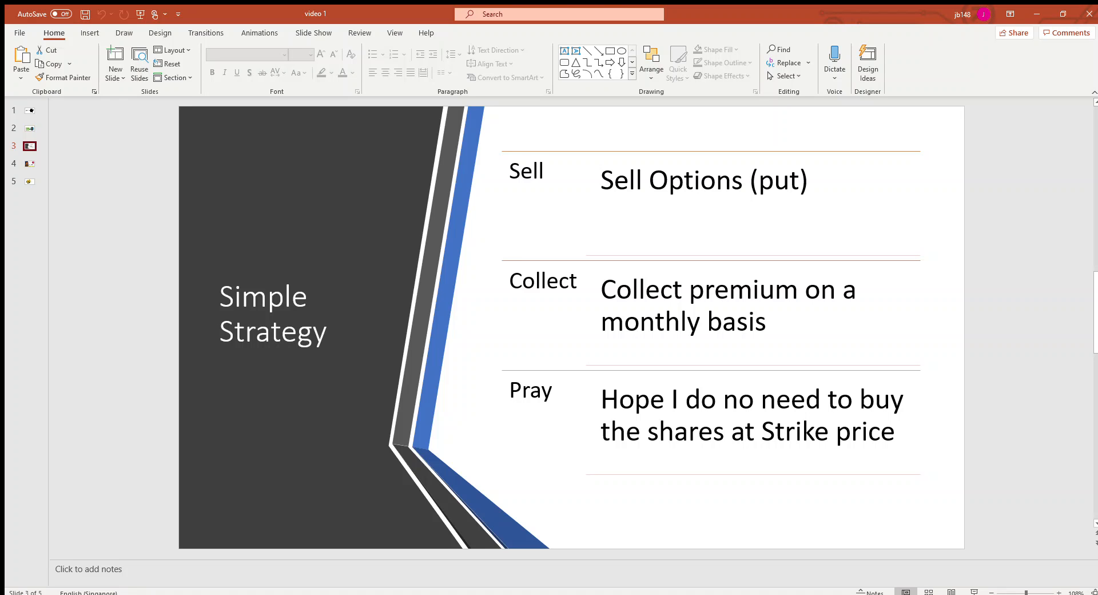
Review slide 4, 'To the Moon' AMC trade, then finish on slide 5, 'Subscribe and Like'
left_click(29, 164)
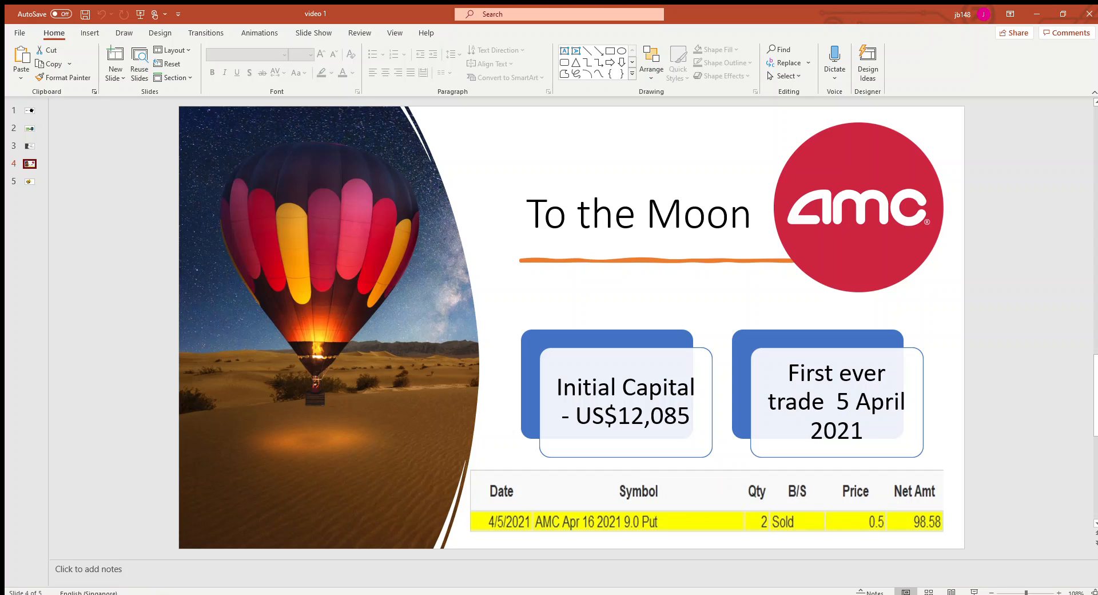
left_click(30, 181)
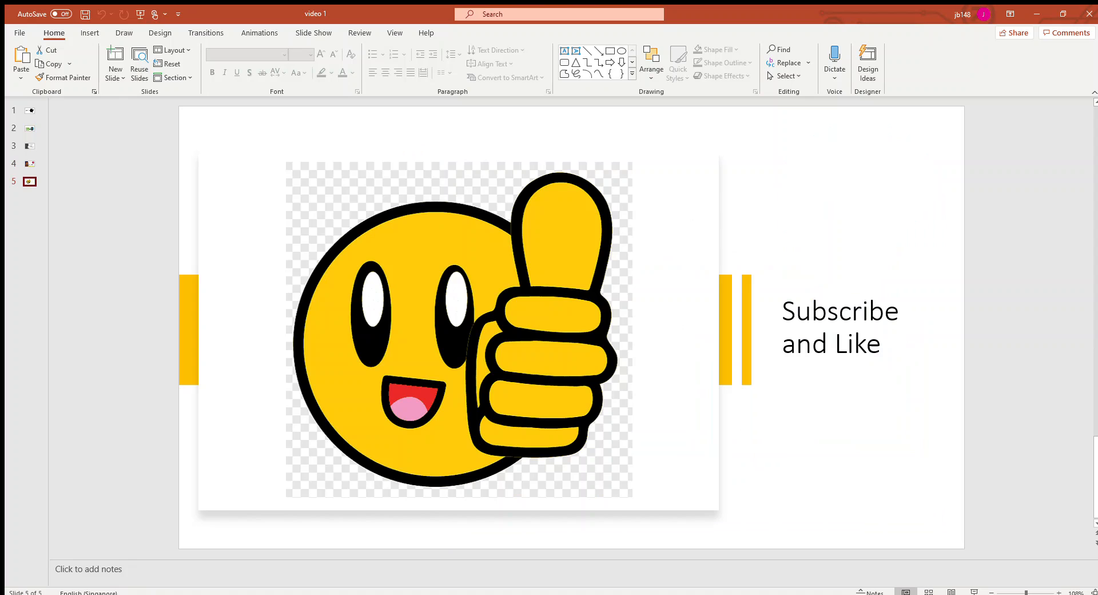